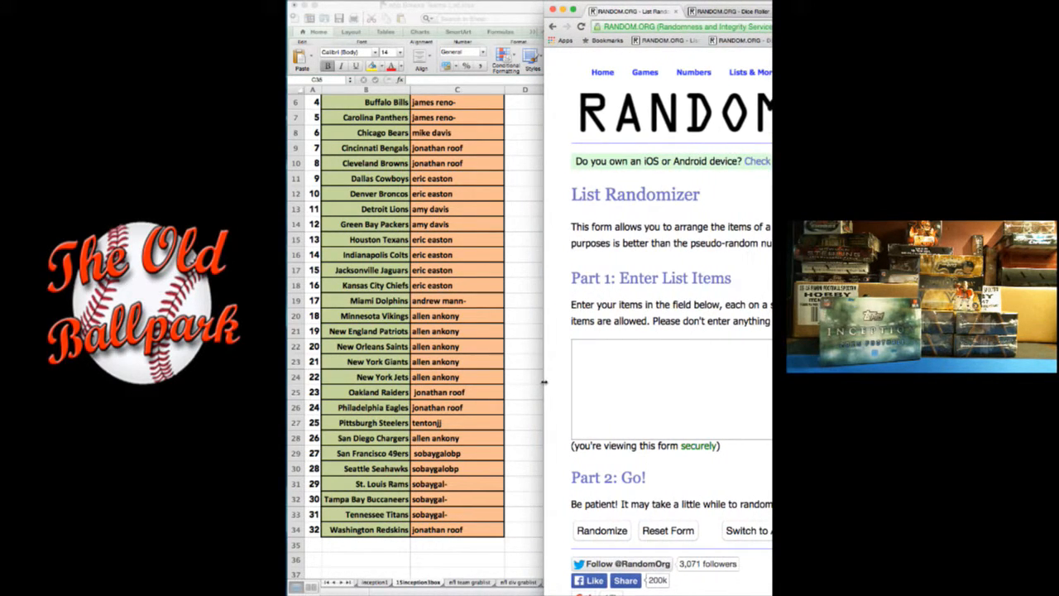
Paste the 32 team names from B3:B34 into the RANDOM.ORG List Randomizer entry box.
scroll("up", 3)
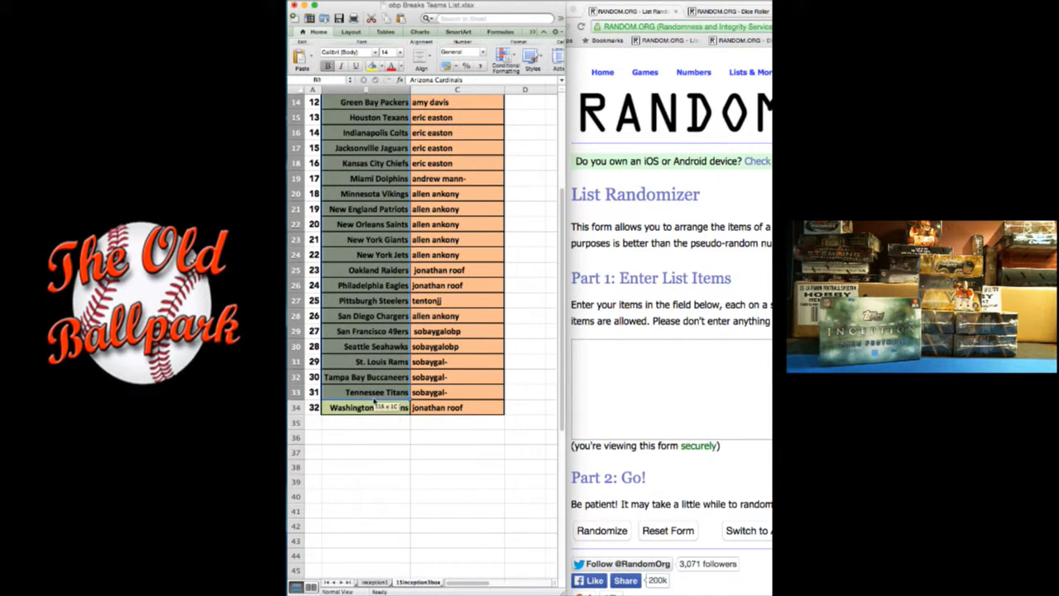
scroll("up", 3)
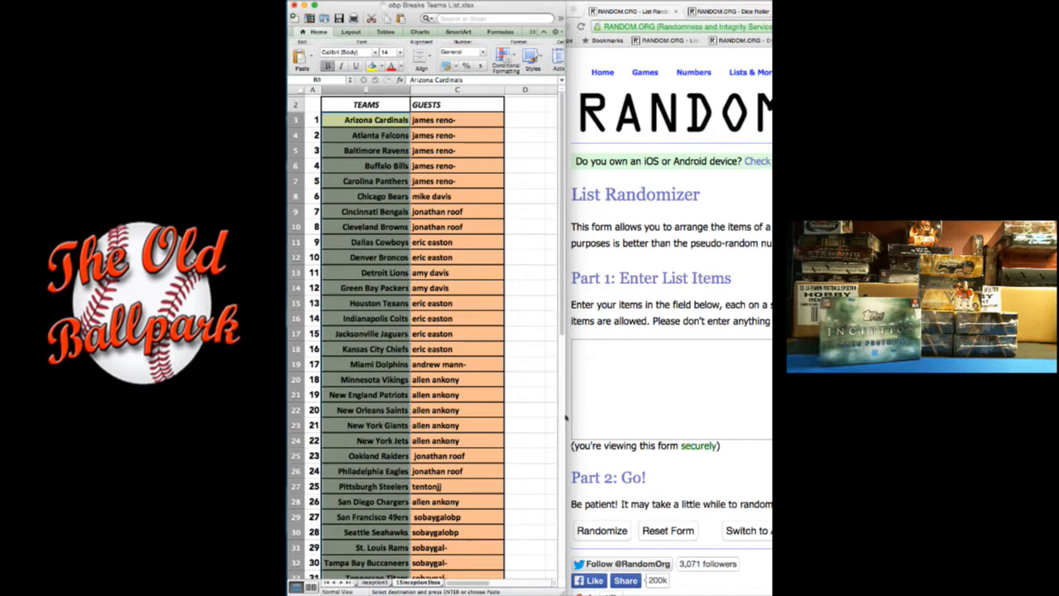
left_click(670, 389)
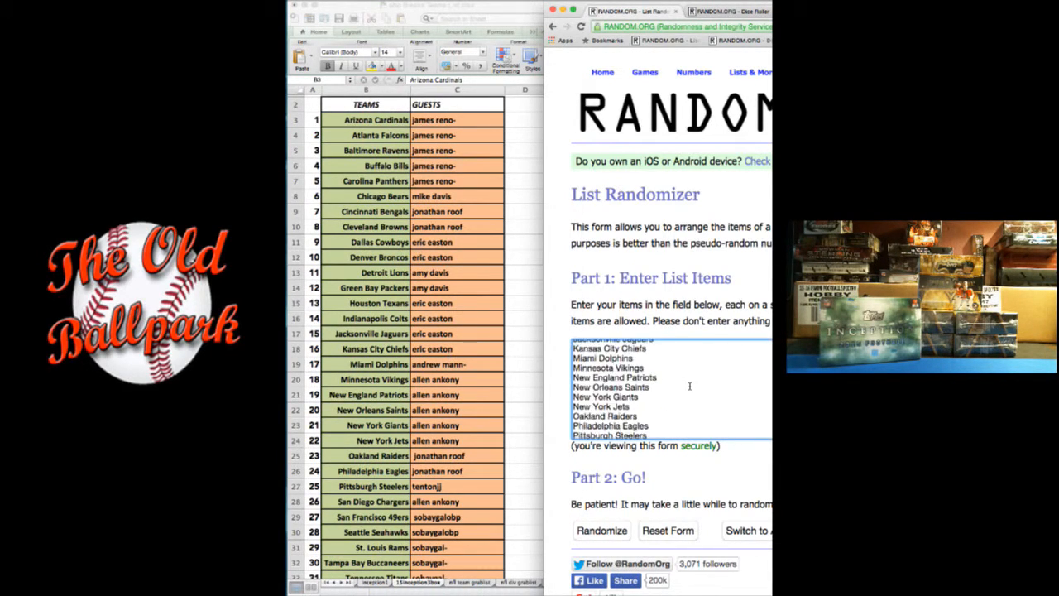
scroll("up", 3)
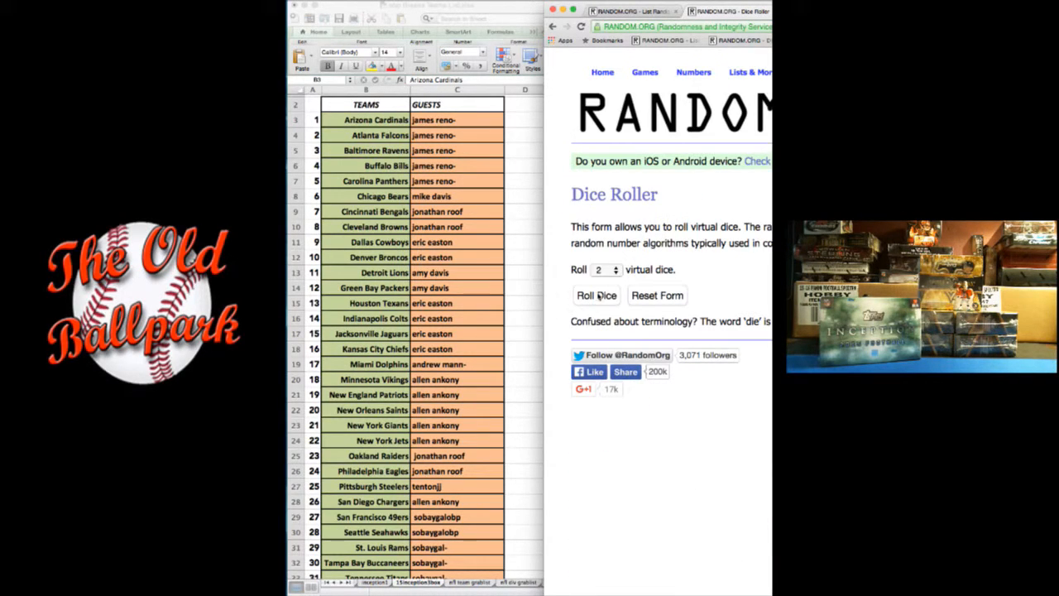
Roll two dice for a shuffle count, then randomize the team list repeatedly.
left_click(596, 295)
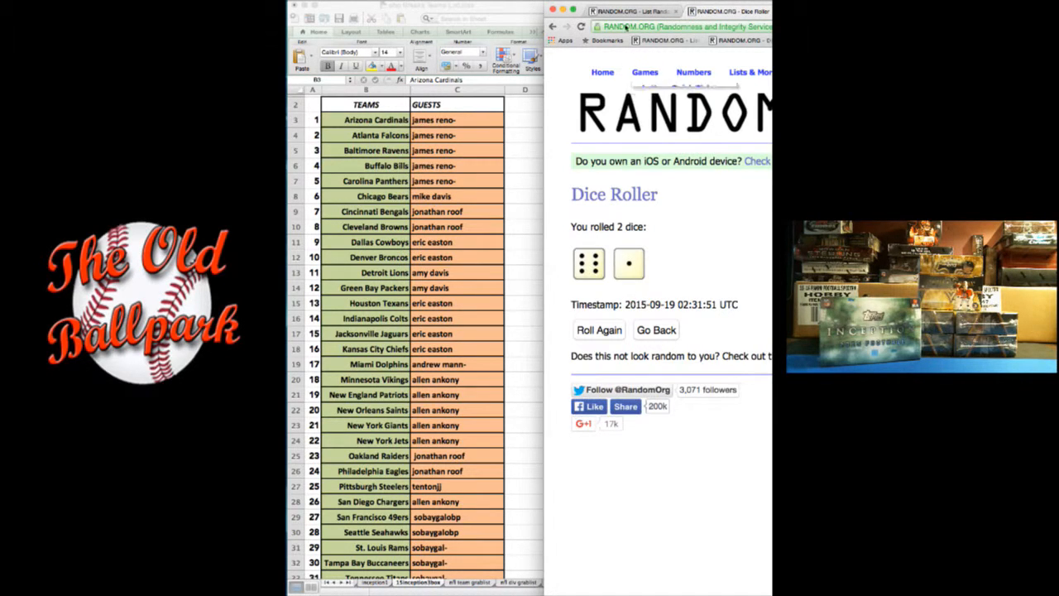
left_click(634, 11)
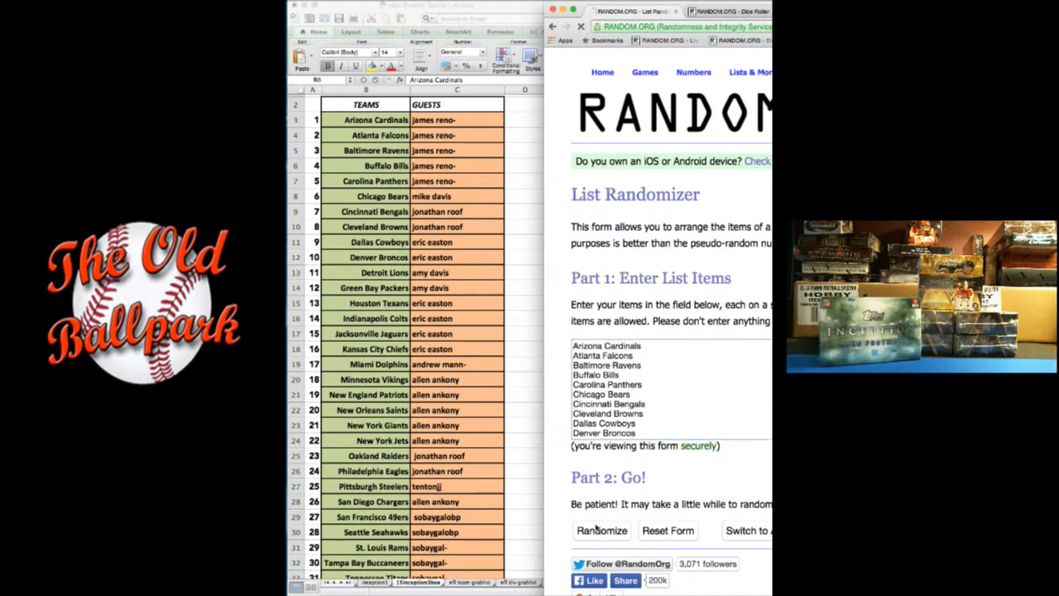
left_click(602, 531)
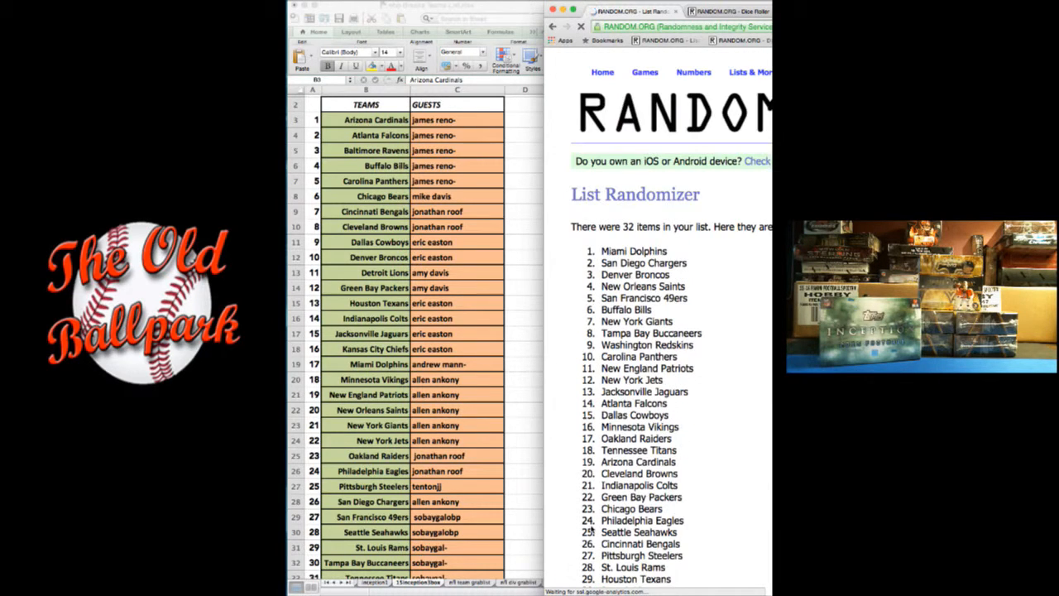
scroll("down", 3)
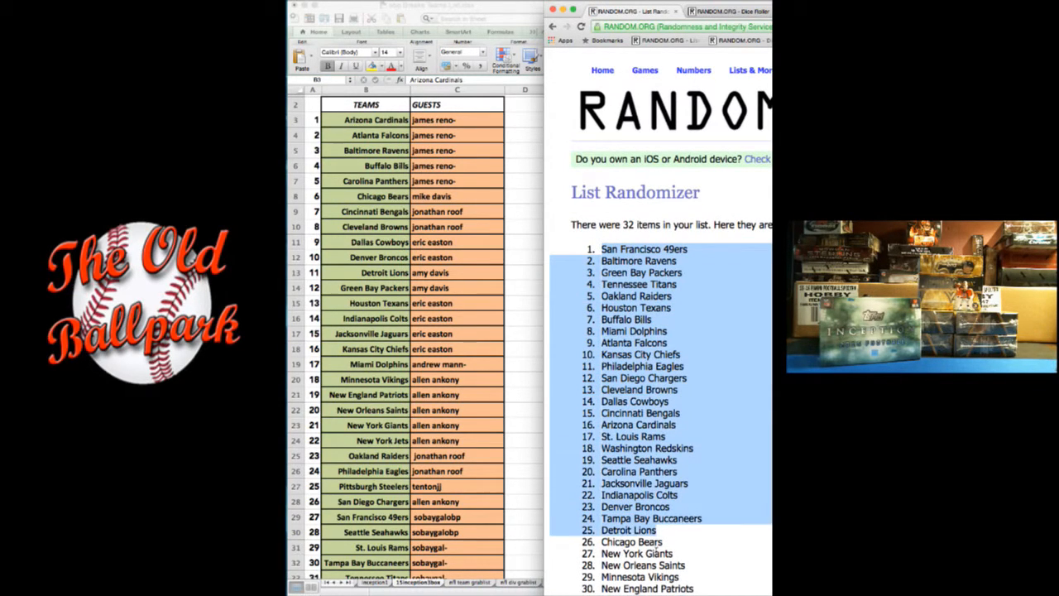
scroll("down", 3)
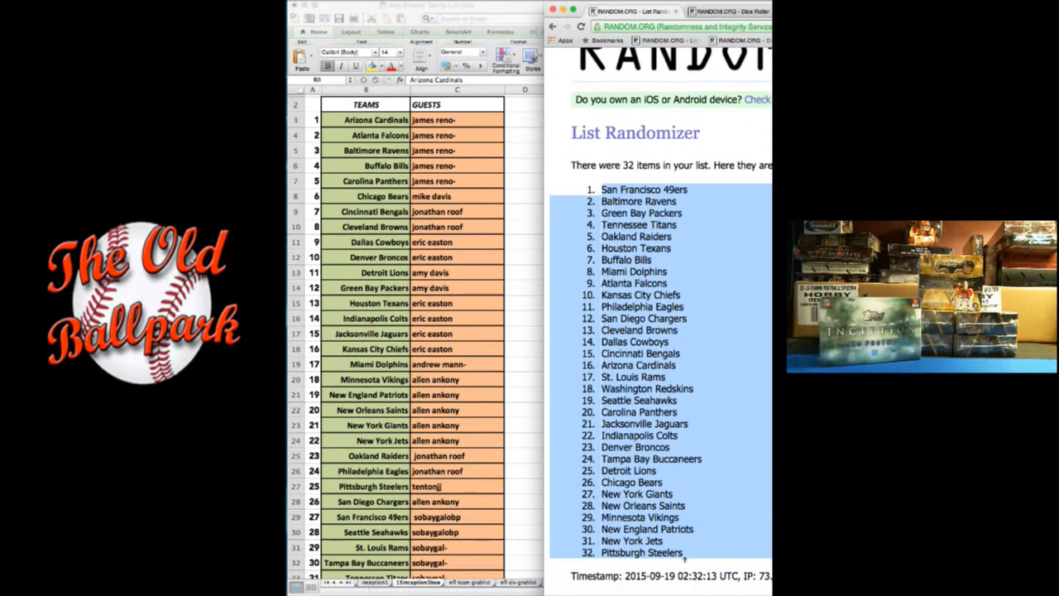
scroll("down", 3)
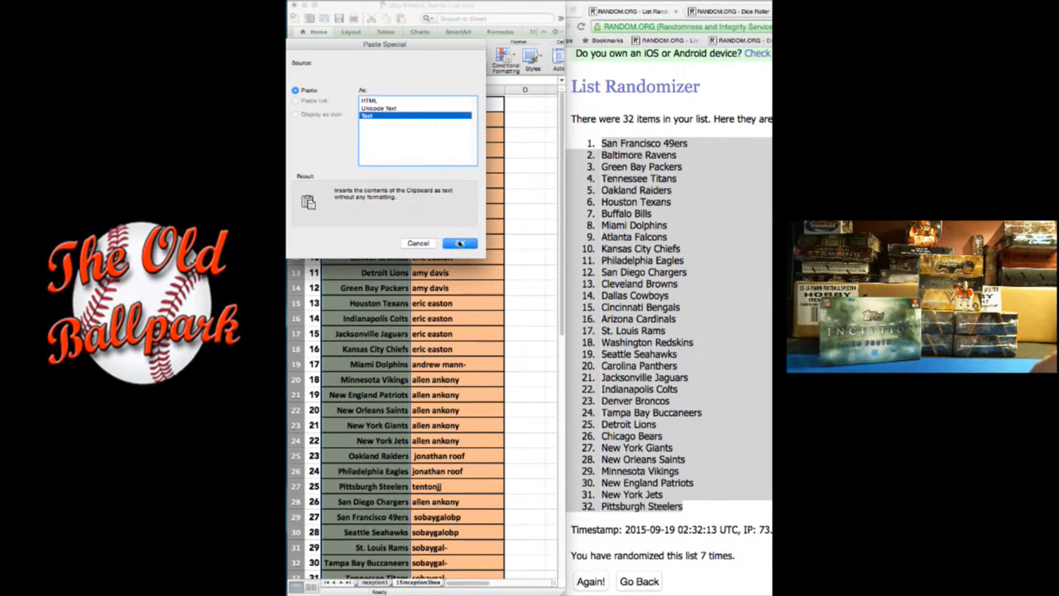
Paste the shuffled teams into column B as text and load guest names into the randomizer.
left_click(460, 243)
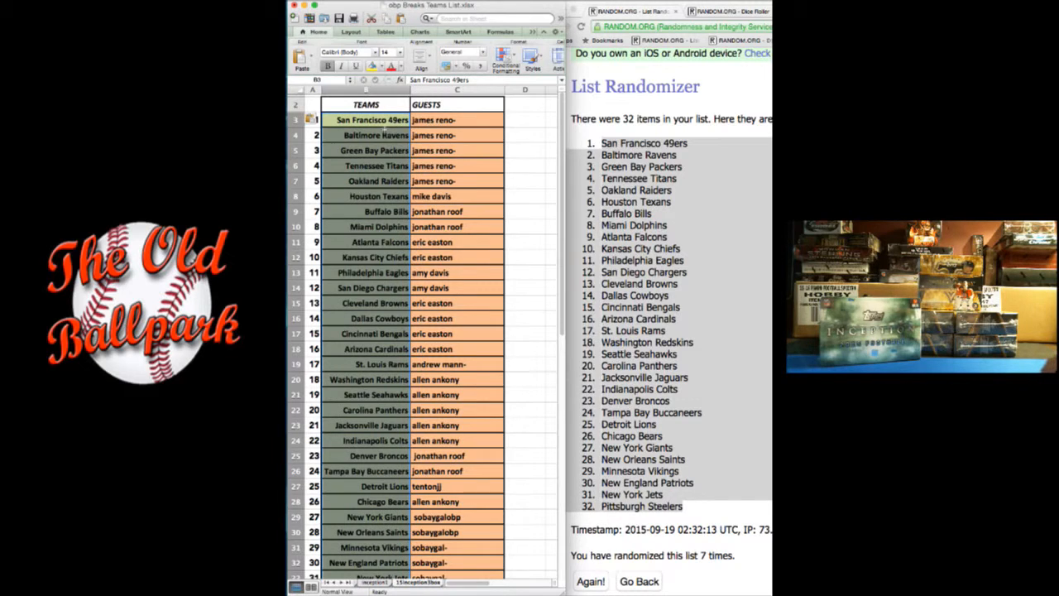
scroll("down", 3)
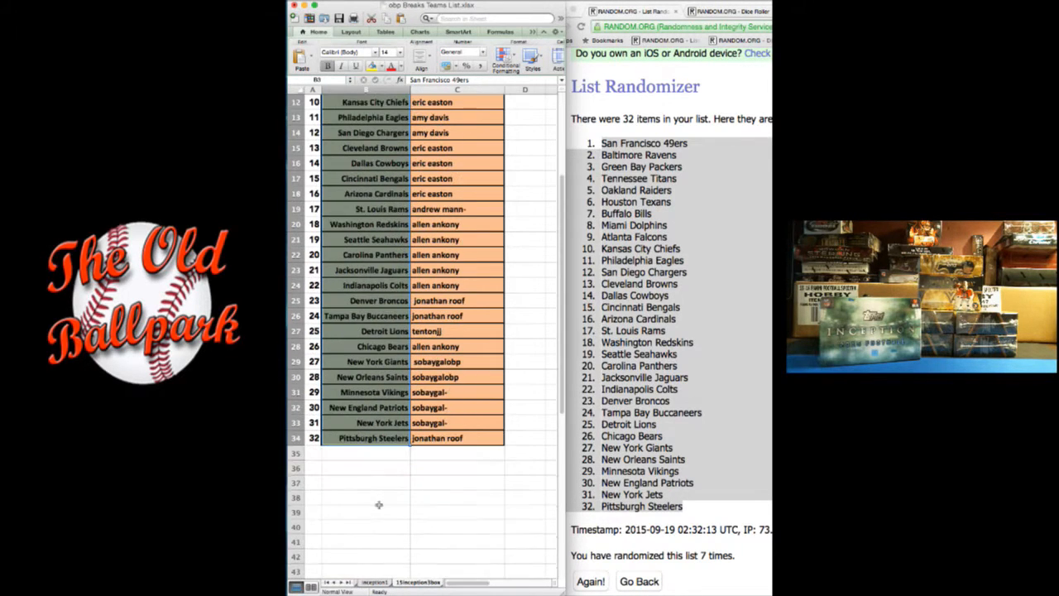
scroll("up", 3)
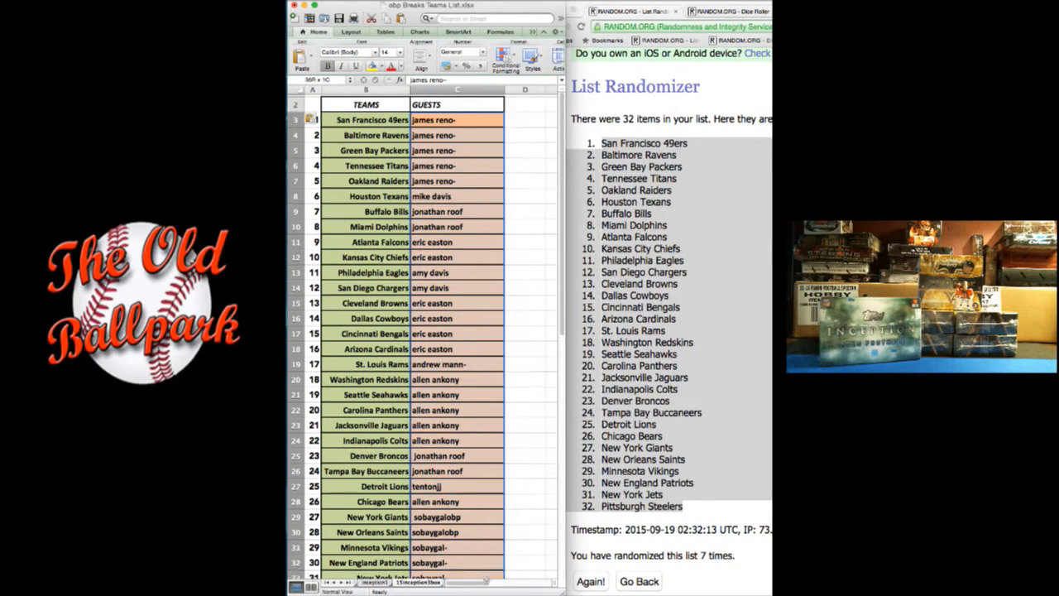
scroll("down", 3)
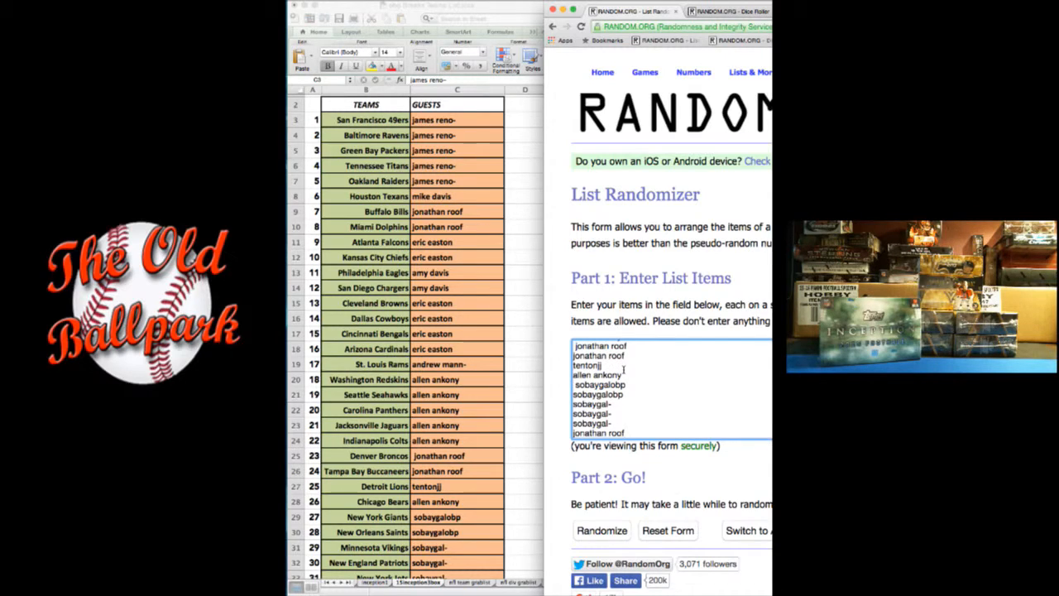
scroll("up", 3)
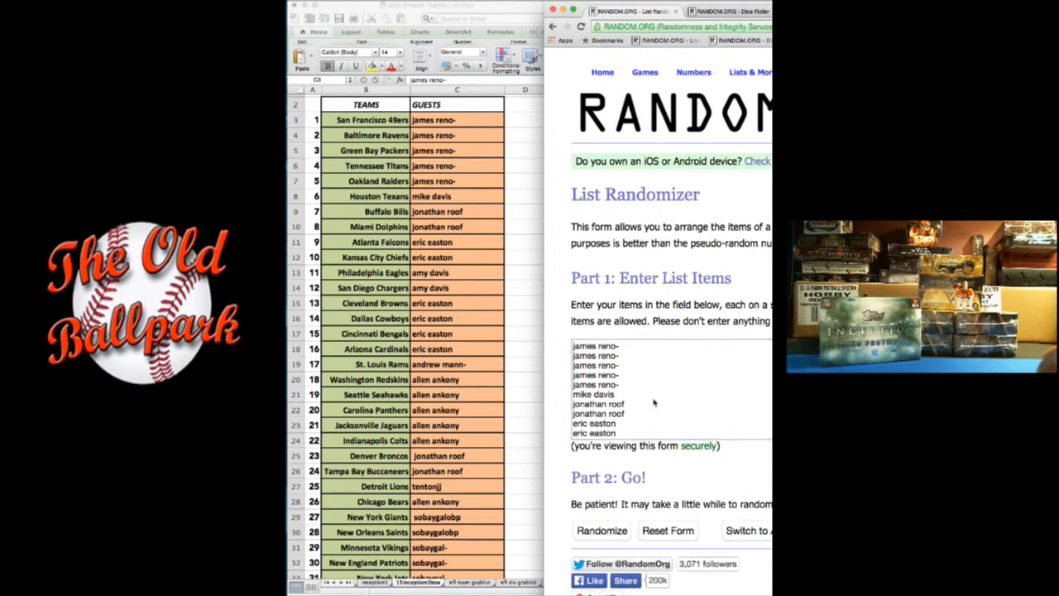
Randomize the 32 guest names, then reshuffle with Again! several times.
left_click(601, 531)
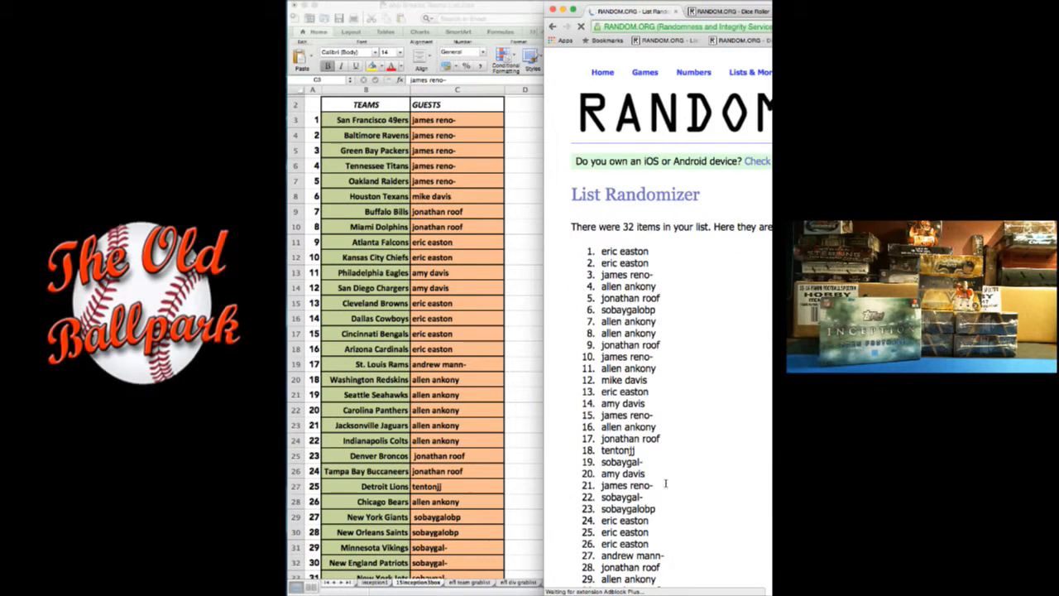
scroll("down", 3)
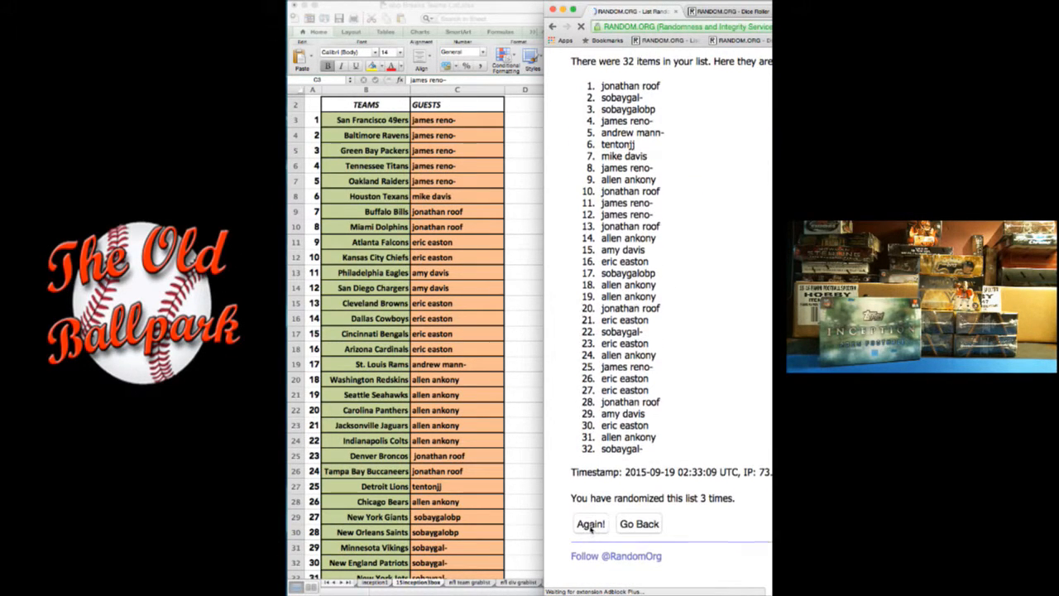
left_click(590, 525)
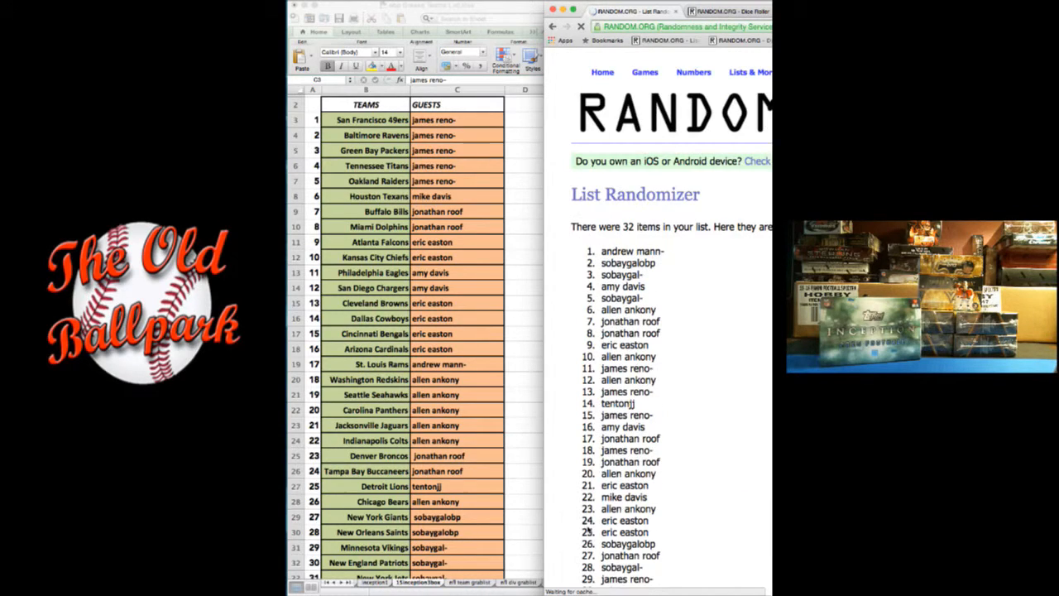
scroll("down", 3)
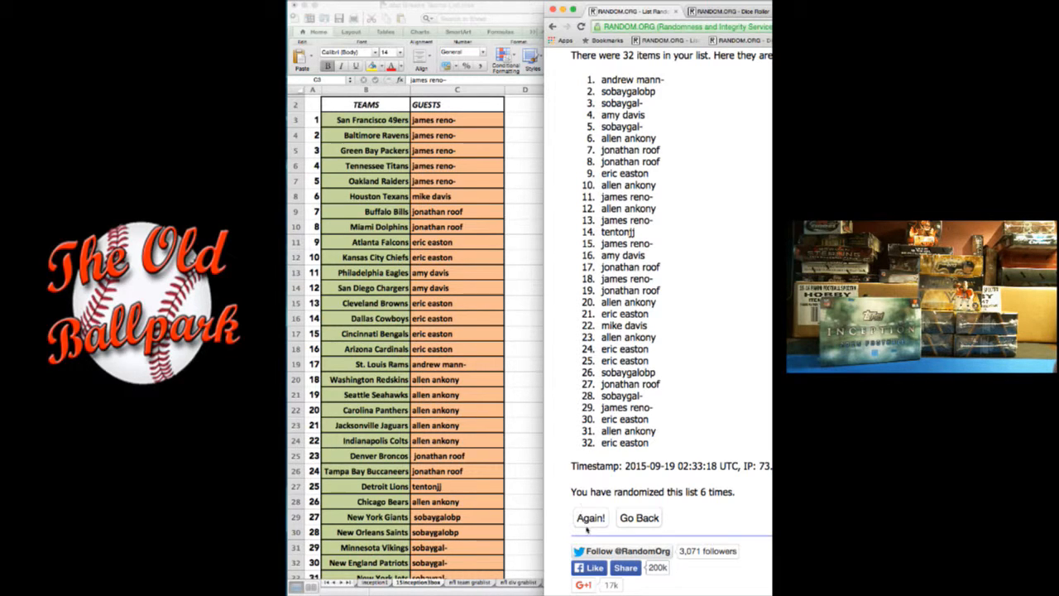
left_click(591, 518)
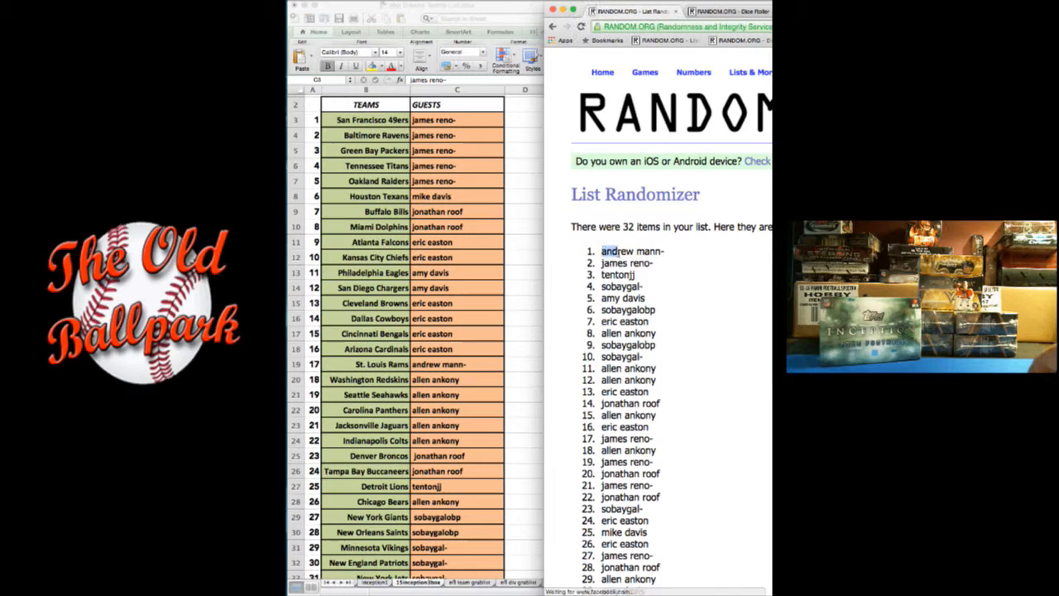
scroll("down", 3)
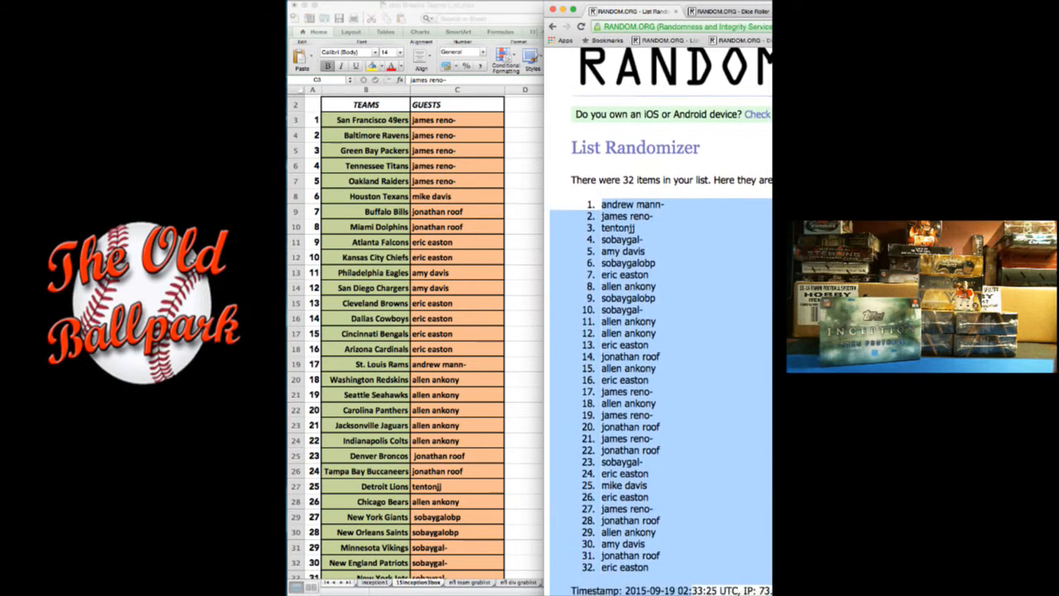
scroll("down", 3)
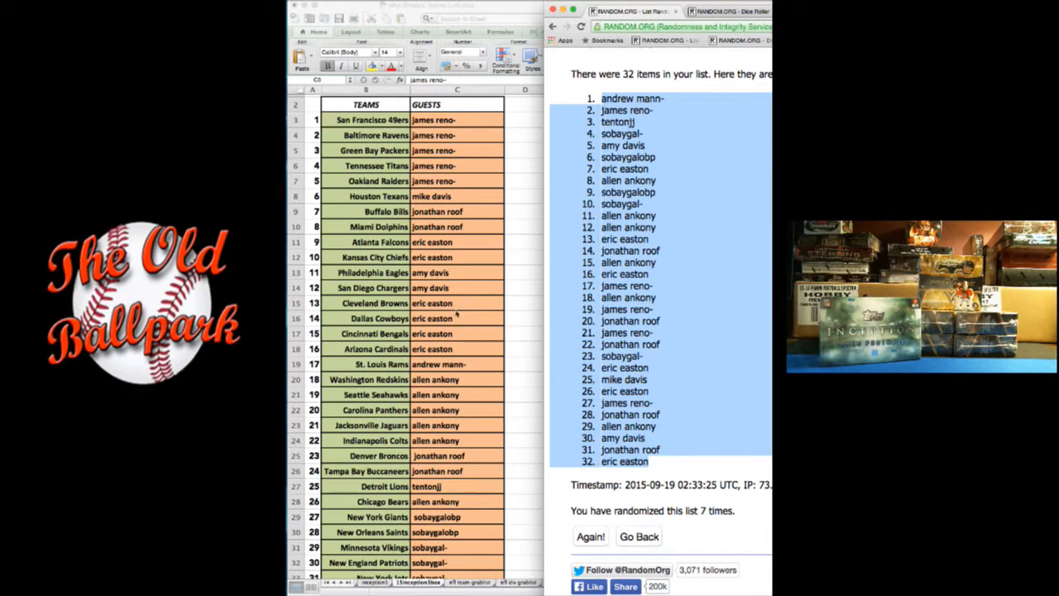
Paste the shuffled guest names into C3 using Paste Special as Text.
right_click(431, 211)
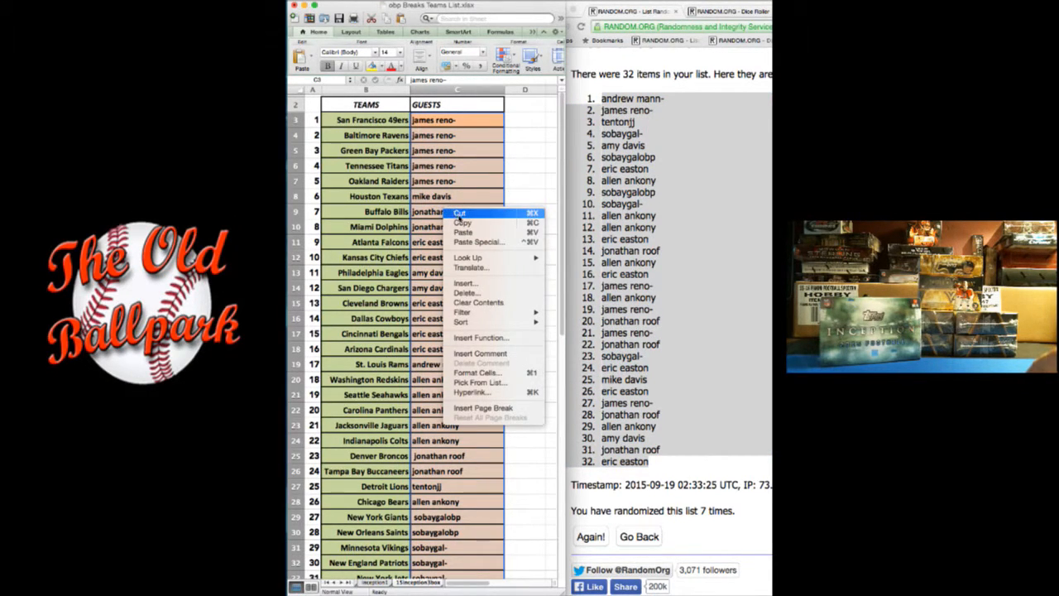
left_click(478, 242)
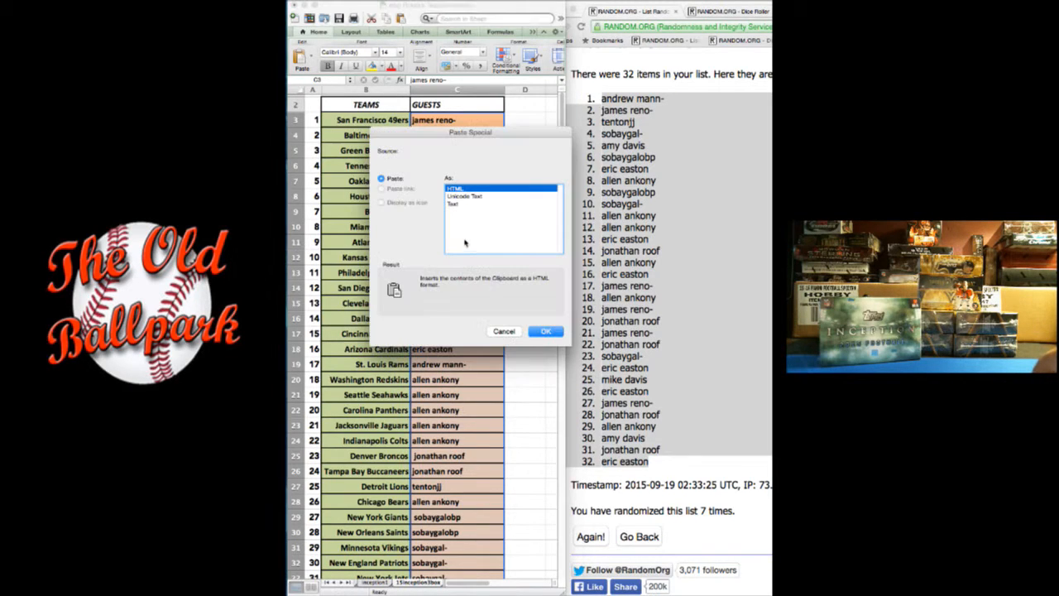
left_click(455, 204)
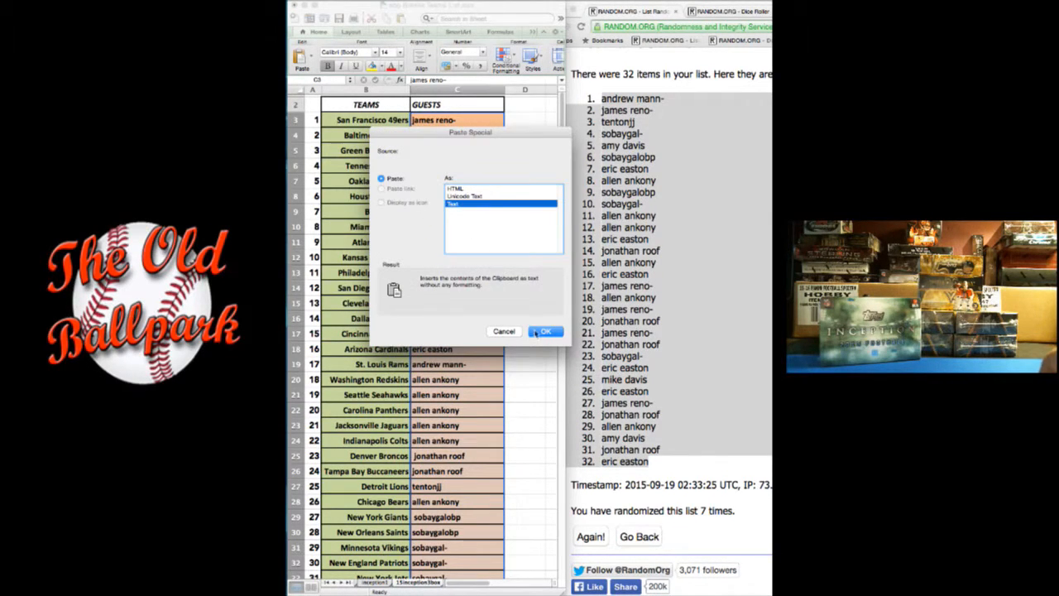
left_click(545, 331)
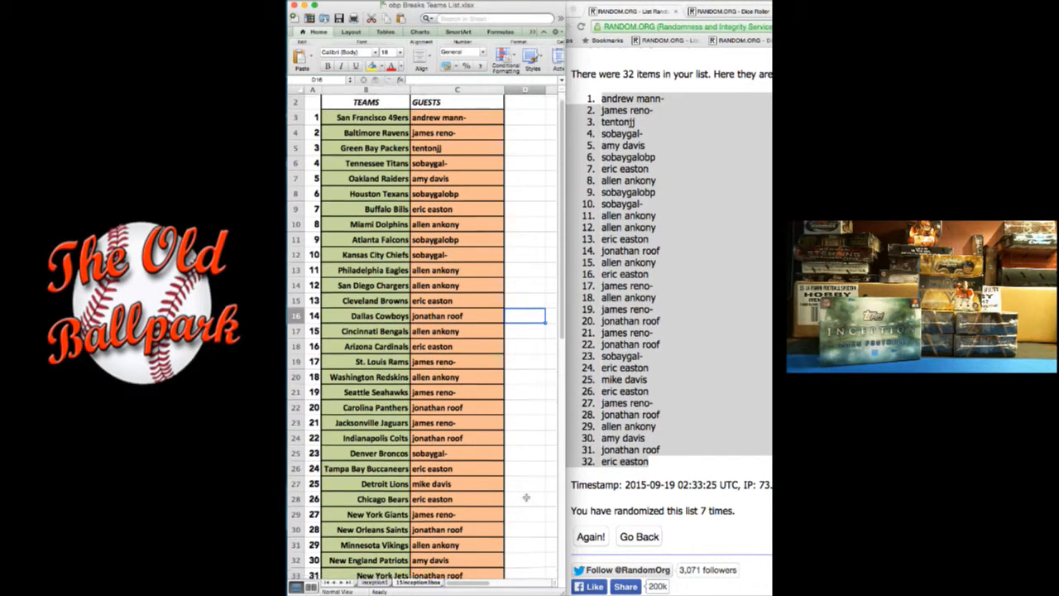
scroll("down", 3)
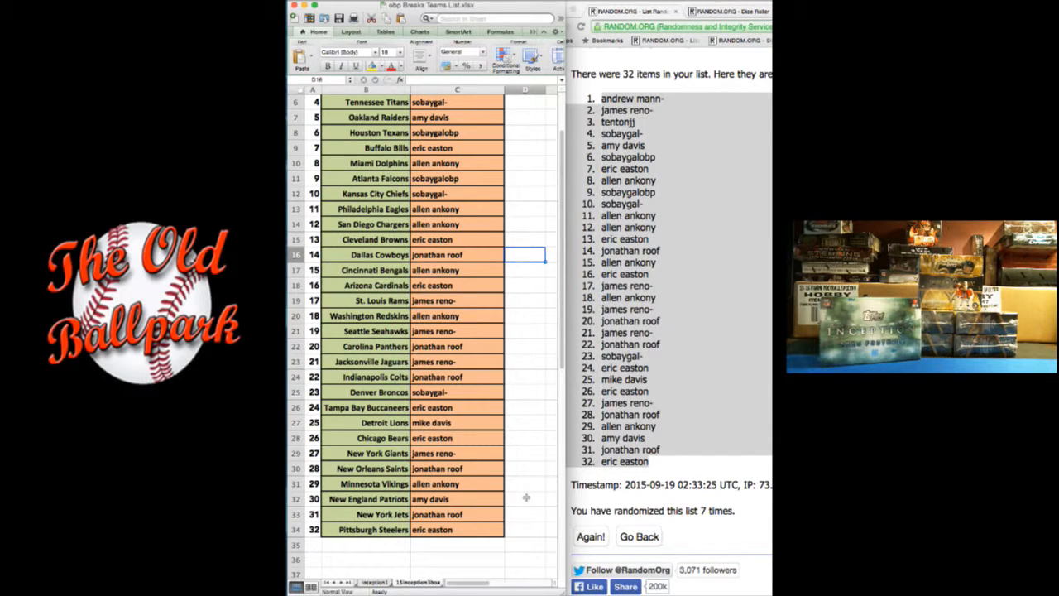
scroll("up", 3)
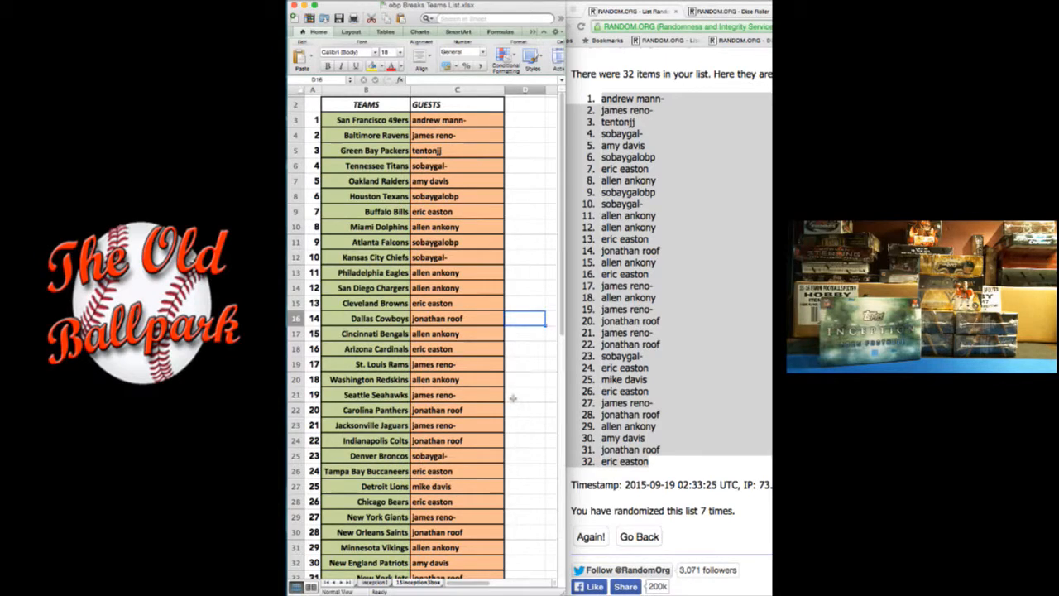